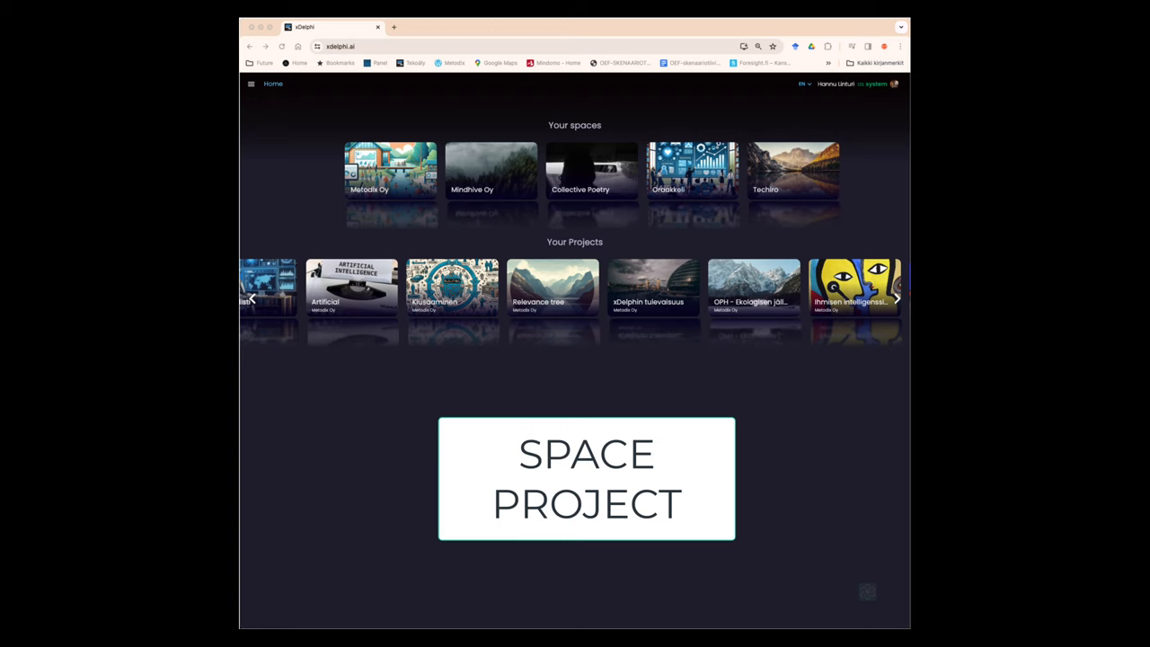
Enter the Metodix Oy space and open the Kiusaaminen – Bullying project to view its sessions.
click(390, 169)
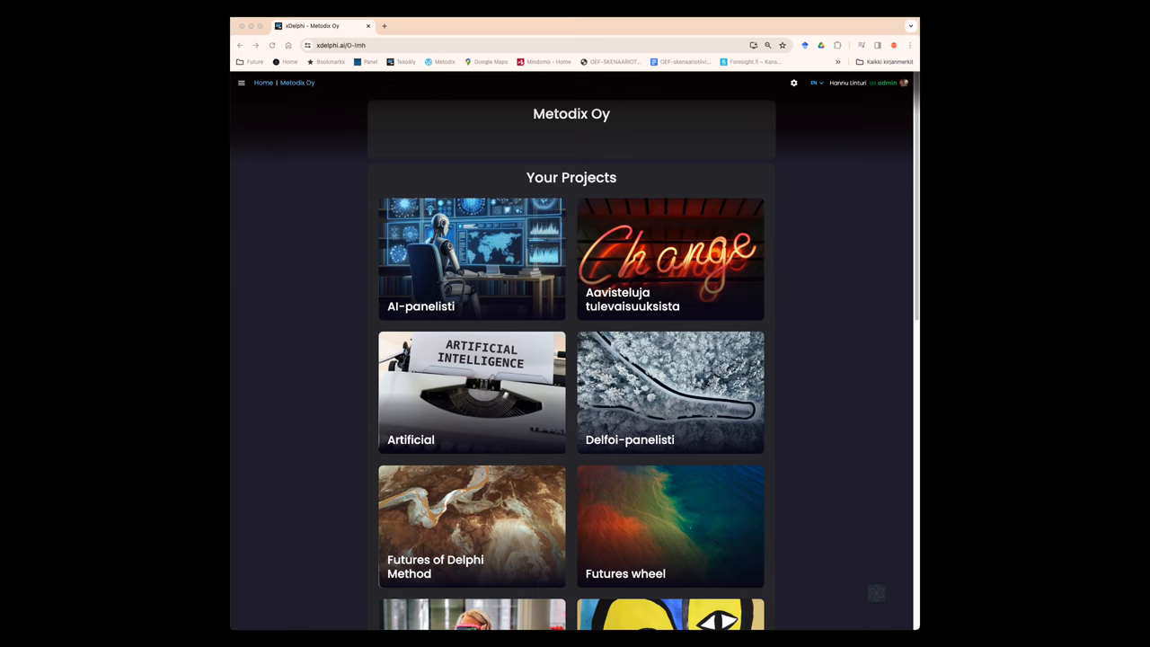
scroll(down, 3)
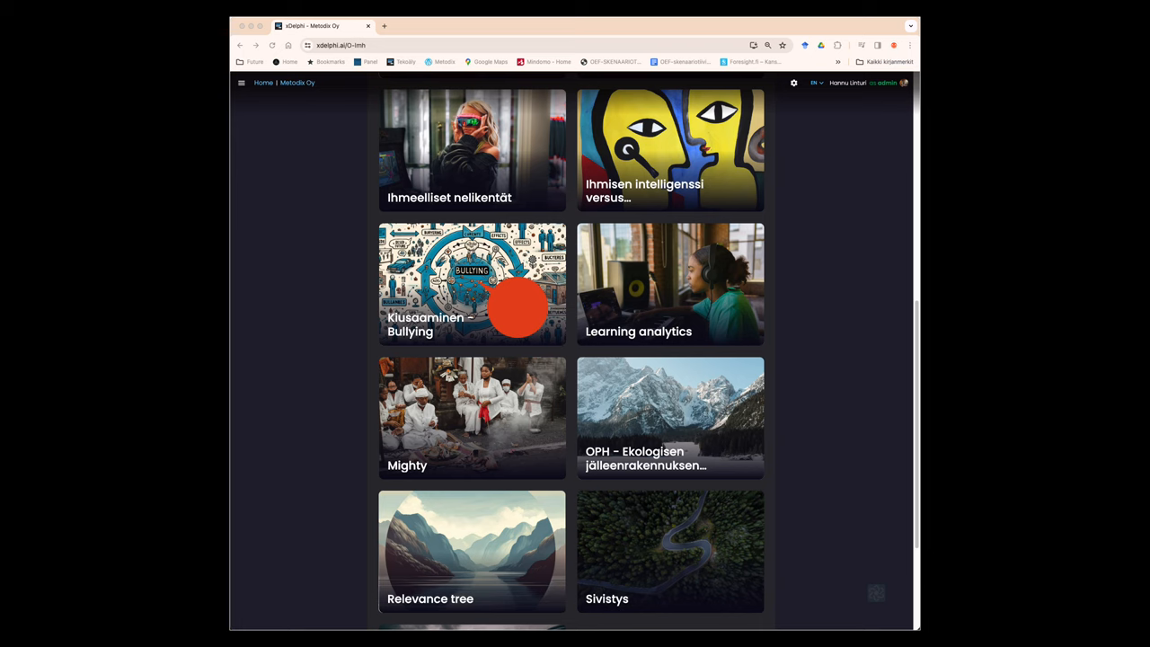
click(471, 284)
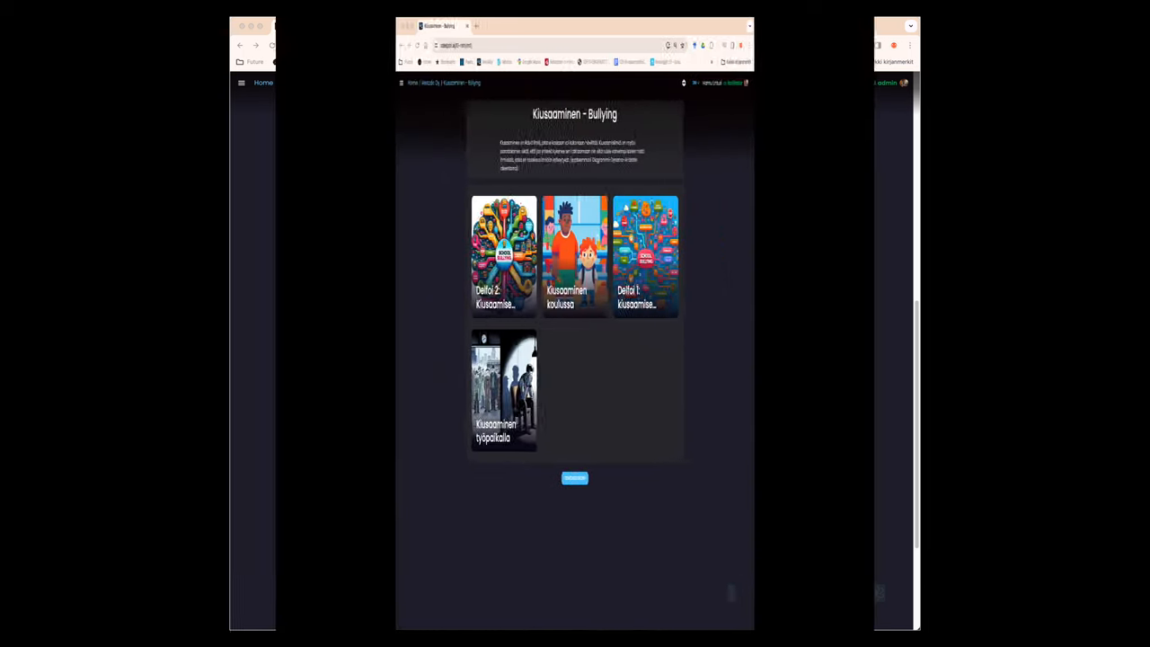